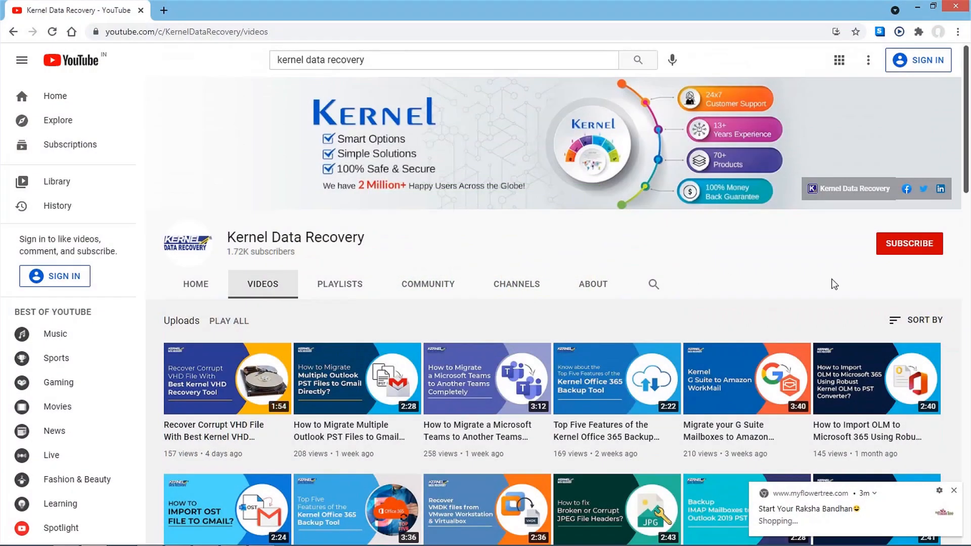
{"action": "mouse_move", "coordinate": [909, 257]}
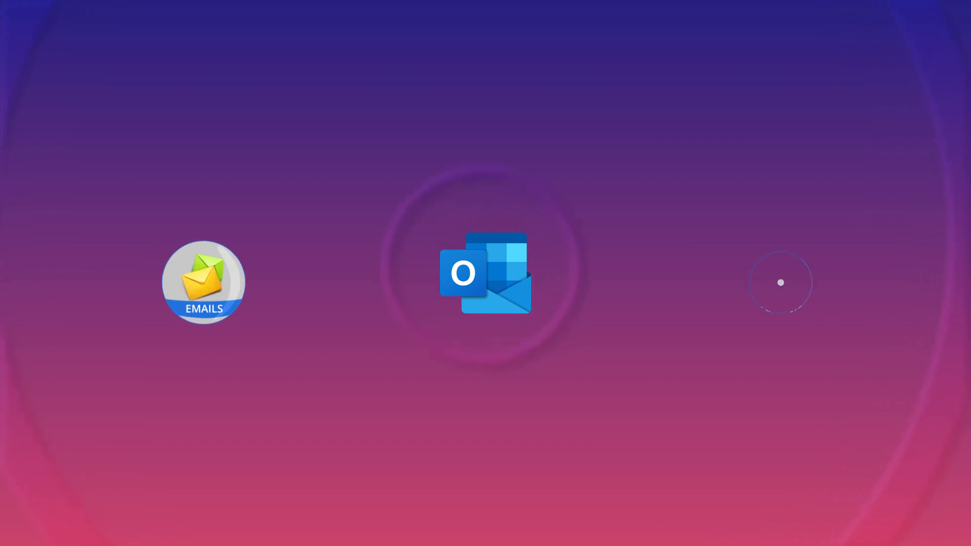
- Export calendar items to an .olm archive and continue to the Save As prompt in Documents
{"action": "left_click", "coordinate": [484, 273]}
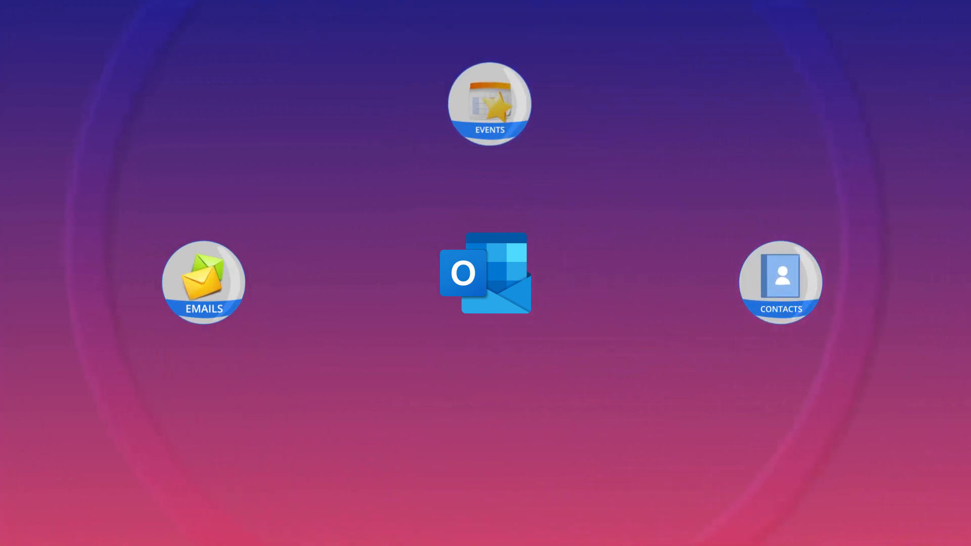
{"action": "left_click", "coordinate": [486, 273]}
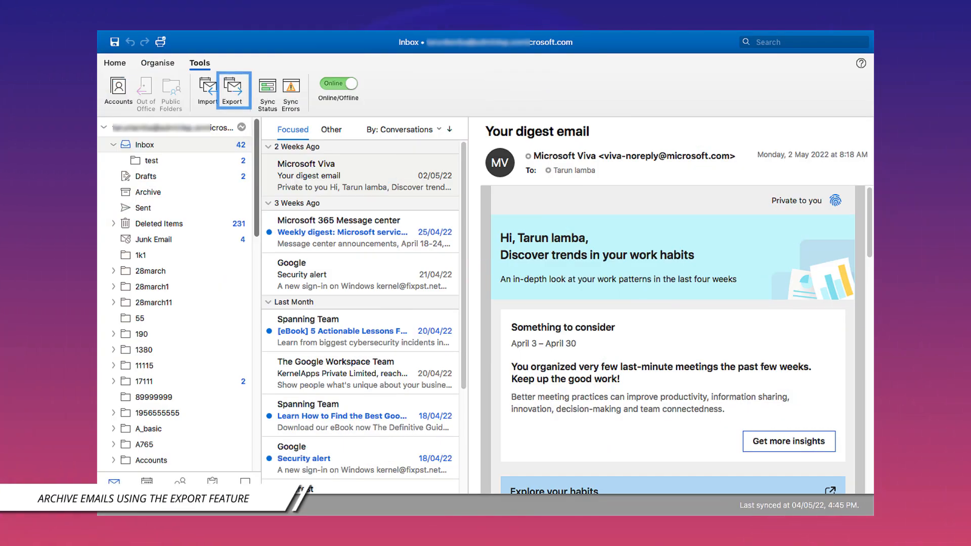
{"action": "left_click", "coordinate": [231, 88]}
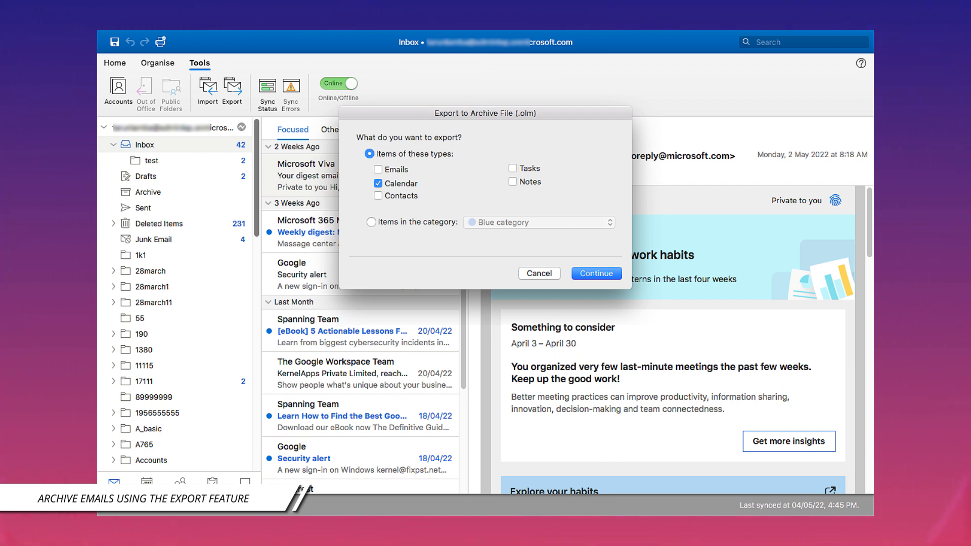
{"action": "left_click", "coordinate": [594, 273]}
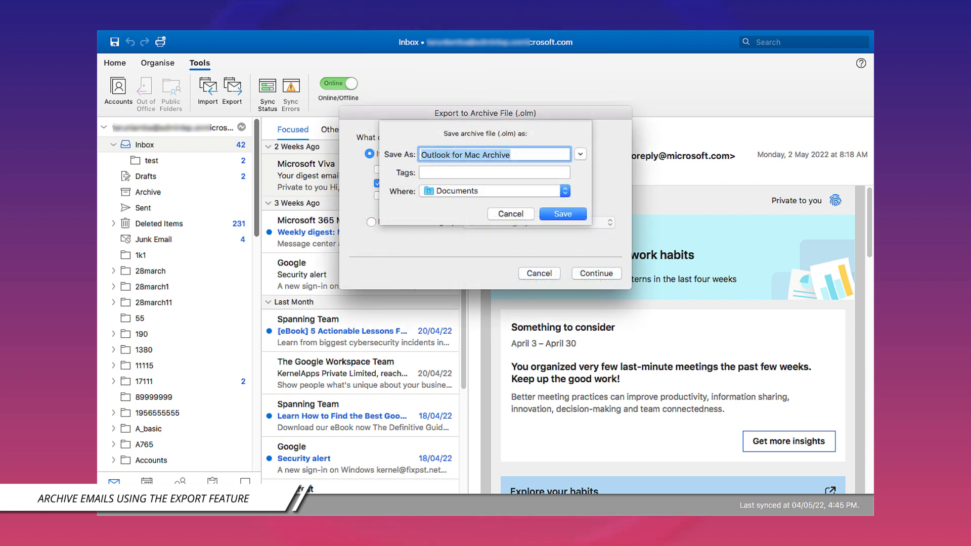